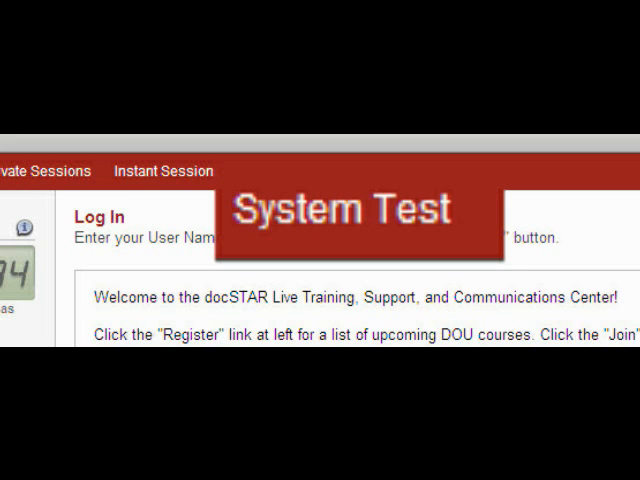
# - Load the iLinc System Test page showing OK for platform, browser, color depth, JavaScript and cookies
pyautogui.click(272, 152)
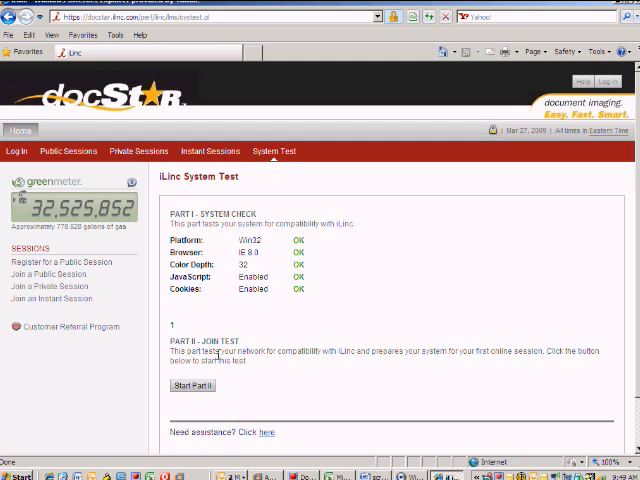
pyautogui.moveTo(190, 388)
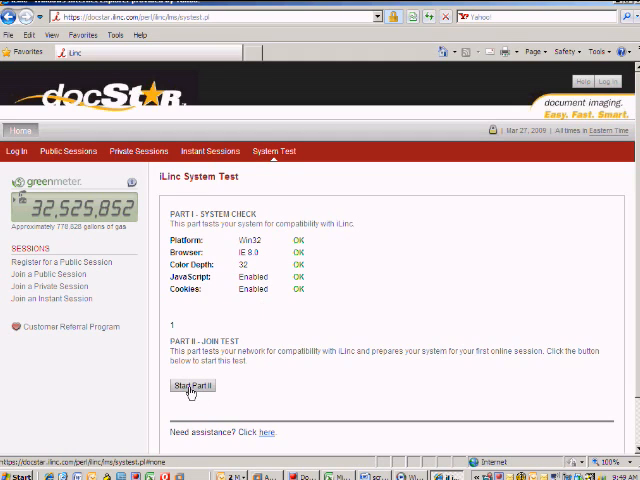
# - Start Part II: Join Test so the session window reports 'Test Successful!'
pyautogui.click(192, 386)
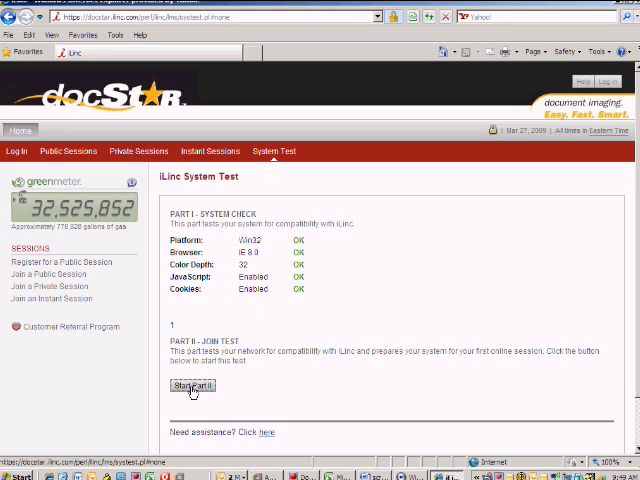
pyautogui.click(192, 386)
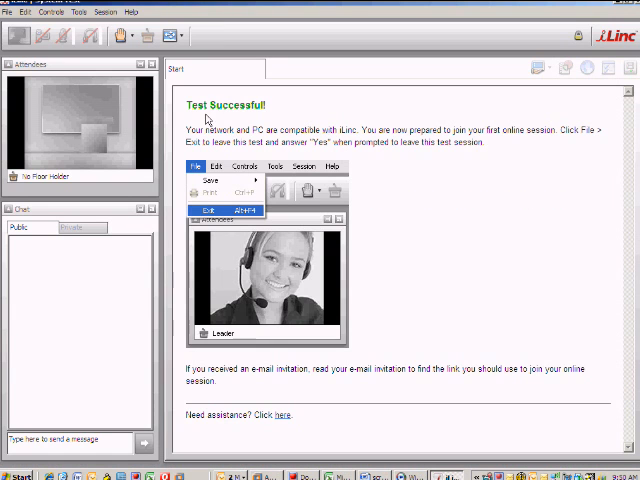
pyautogui.moveTo(268, 128)
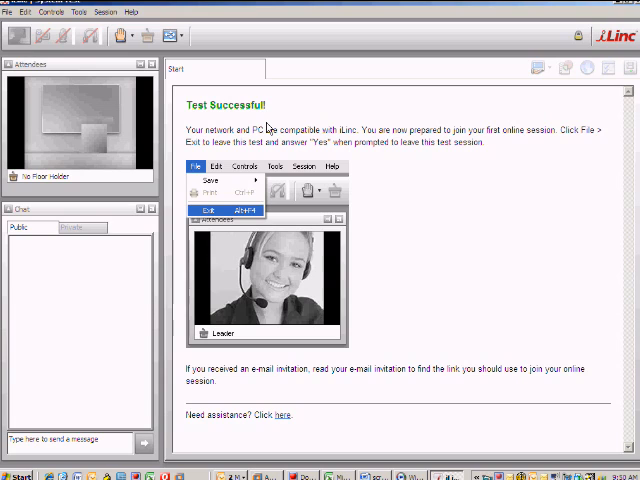
pyautogui.moveTo(512, 194)
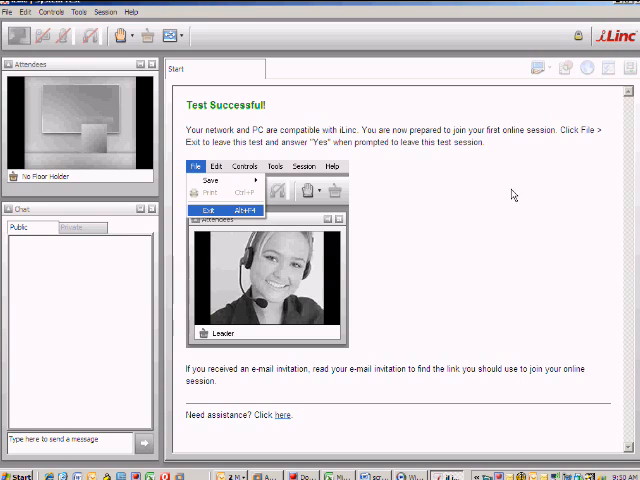